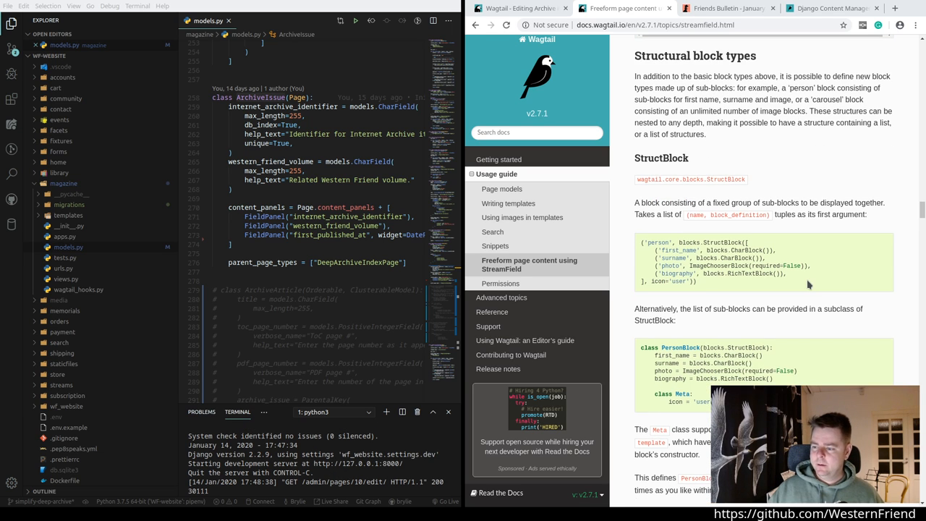
Step: Review the PersonBlock documentation example before starting the new file in the magazine folder
{"action": "scroll", "scroll_direction": "down", "scroll_amount": 3}
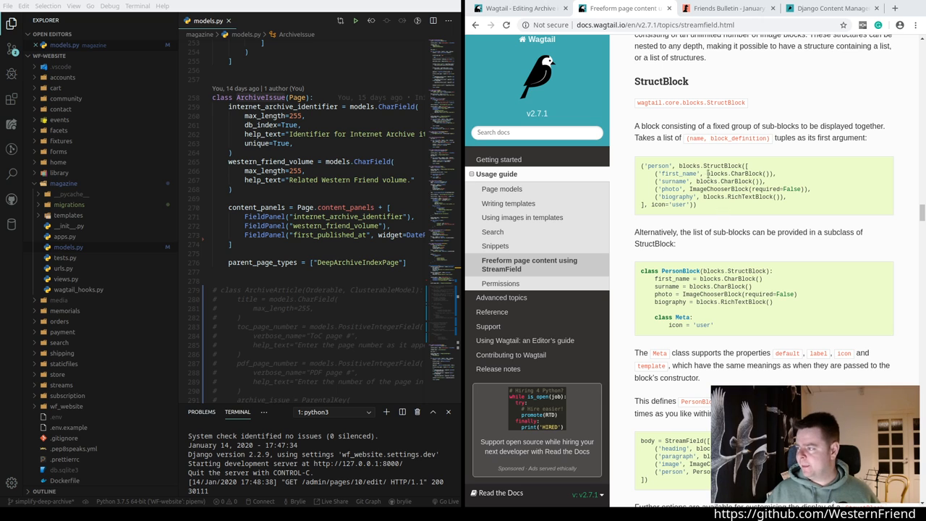
{"action": "double_click", "coordinate": [680, 271]}
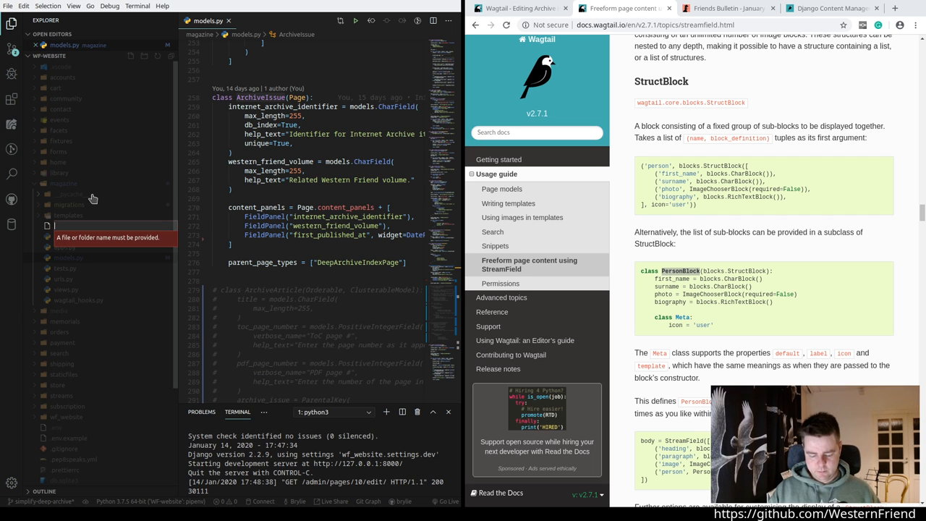
Step: Name the file blocks.py and write 'from wagtail.core import blocks', then begin a class definition
{"action": "type", "text": "block"}
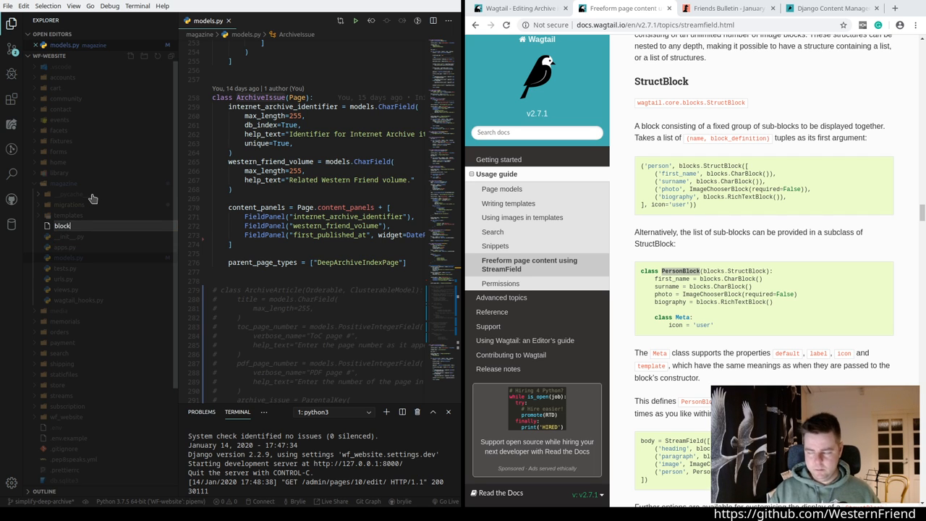
{"action": "left_click", "coordinate": [66, 257]}
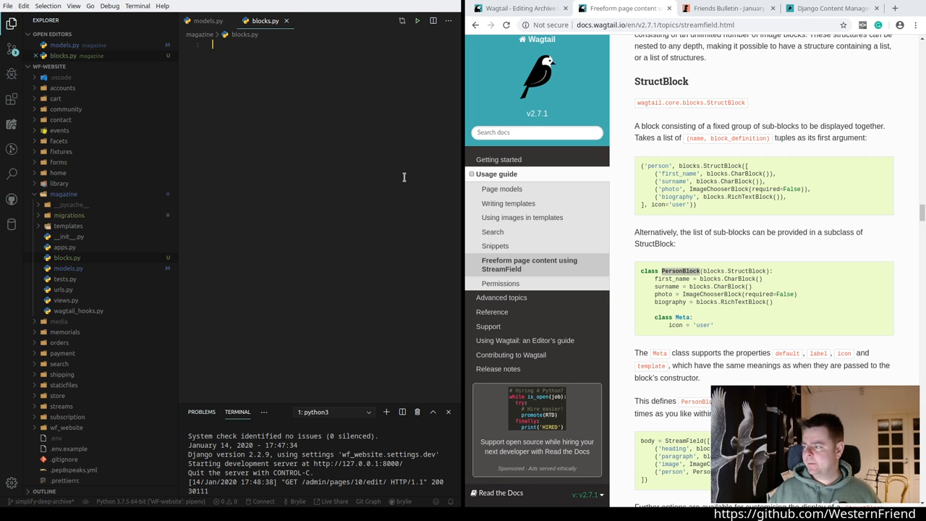
{"action": "type", "text": "from wagtail"}
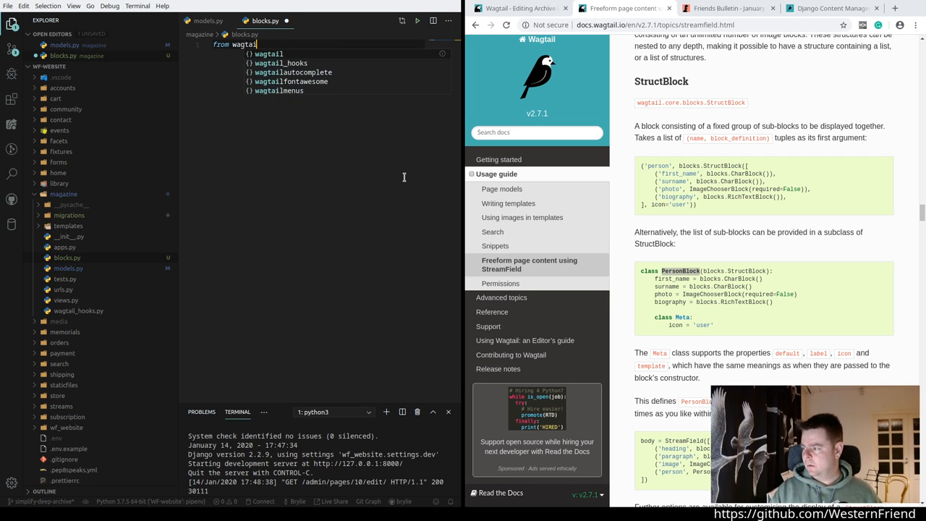
{"action": "type", "text": "core bl"}
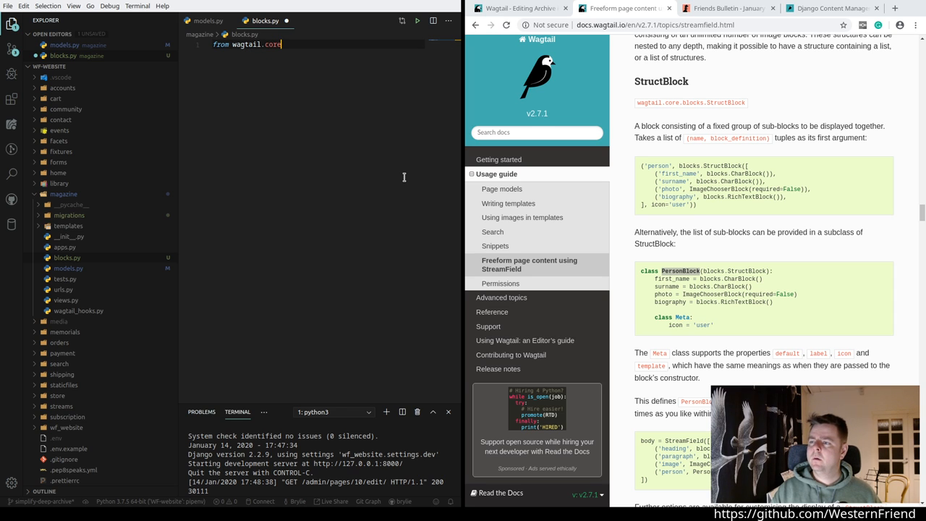
{"action": "type", "text": ".blocks"}
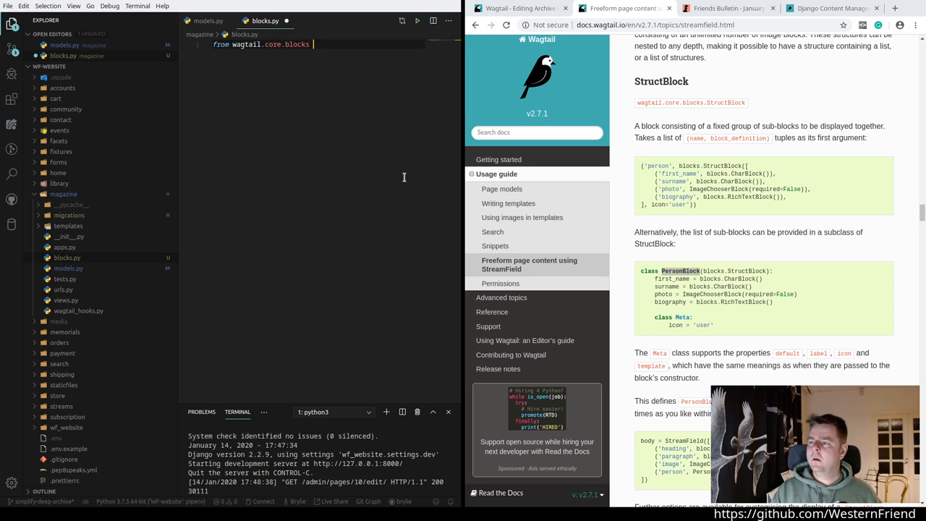
{"action": "type", "text": "import StructBlock"}
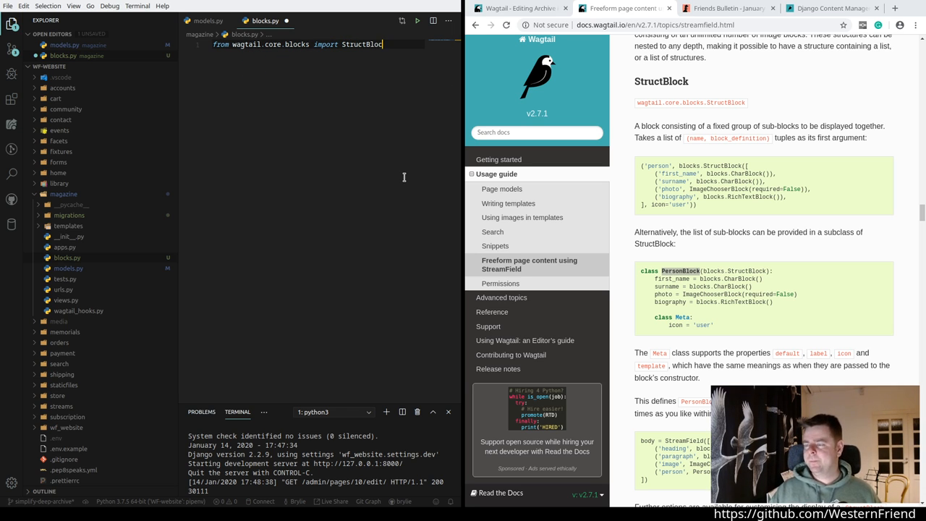
{"action": "key", "text": "backspace"}
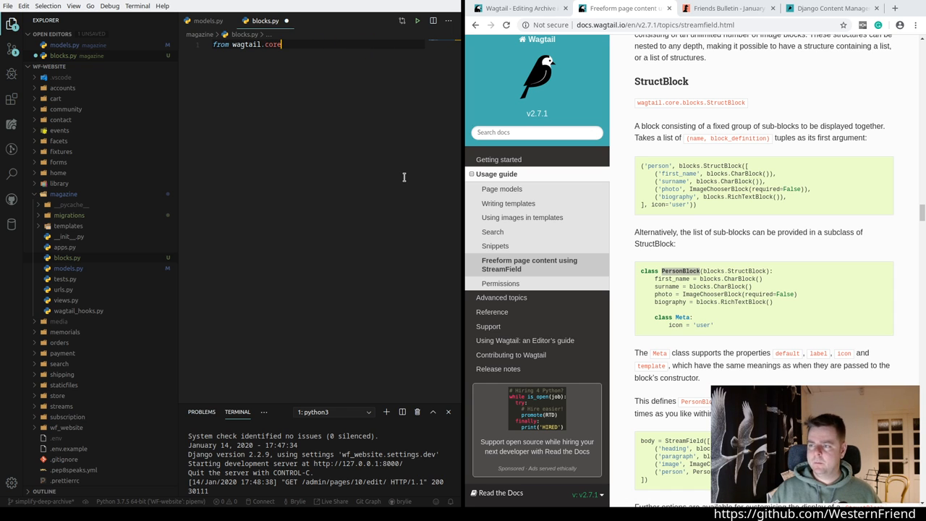
{"action": "type", "text": "import"}
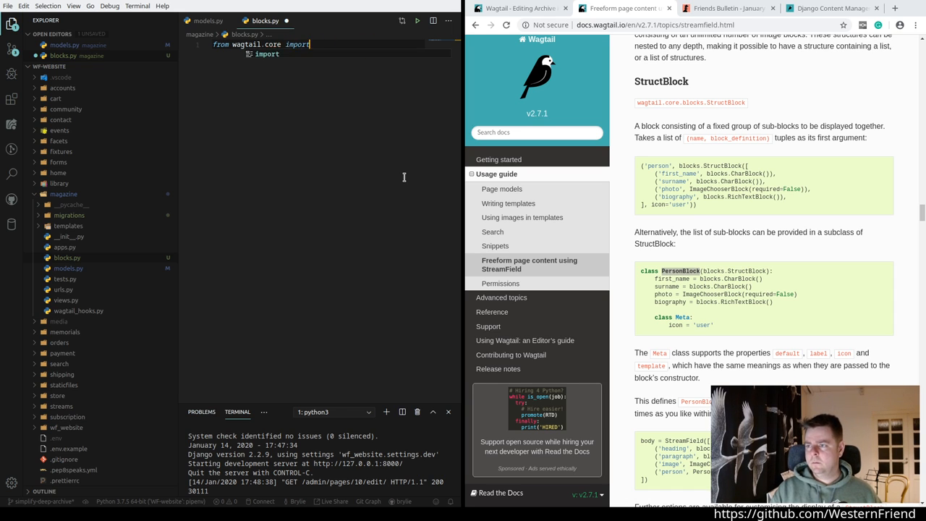
{"action": "type", "text": "blocks"}
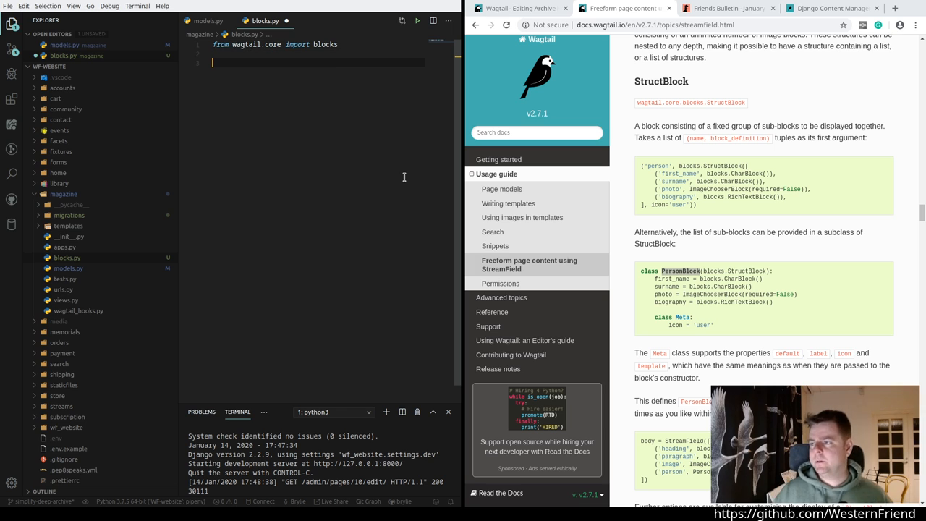
{"action": "type", "text": "class"}
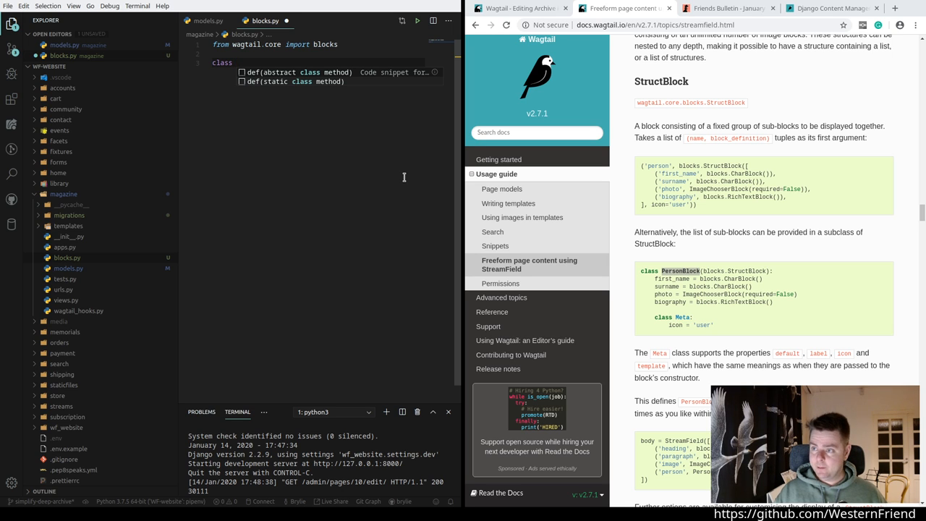
Step: Rename the started DeepArchive class to ArchiveArticleBlock(blocks.StructBlock)
{"action": "type", "text": "DeepArc"}
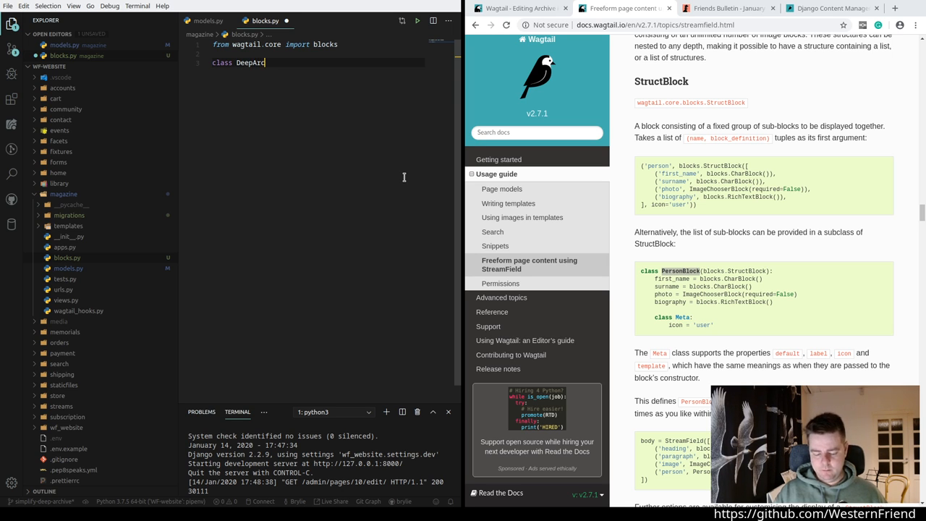
{"action": "type", "text": "hive"}
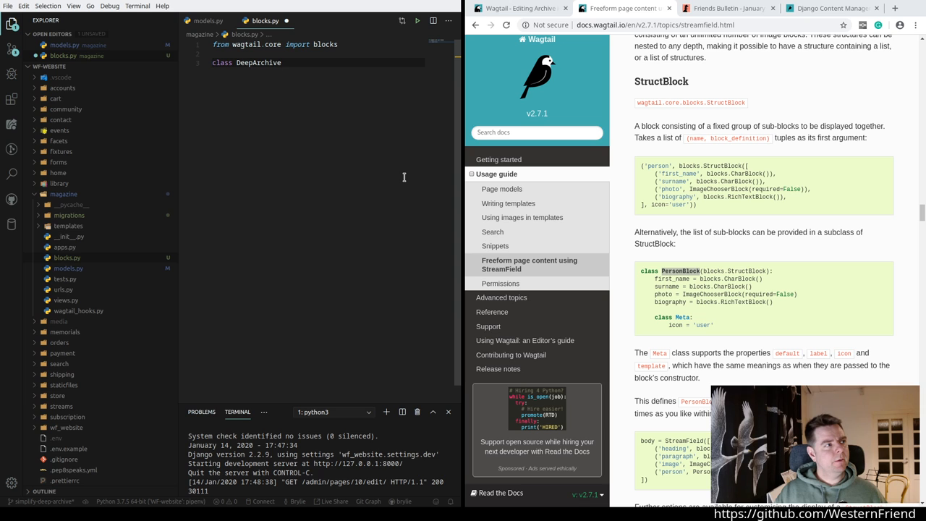
{"action": "mouse_move", "coordinate": [264, 104]}
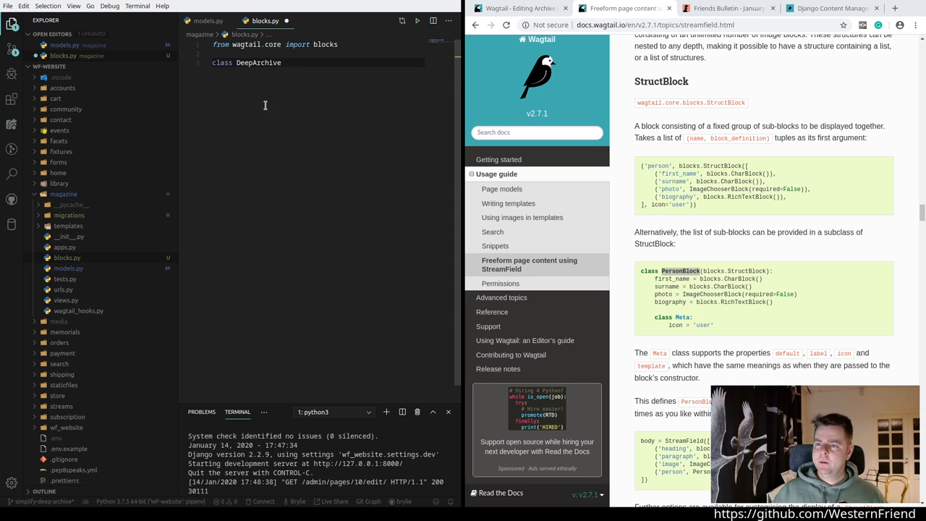
{"action": "left_click", "coordinate": [209, 20]}
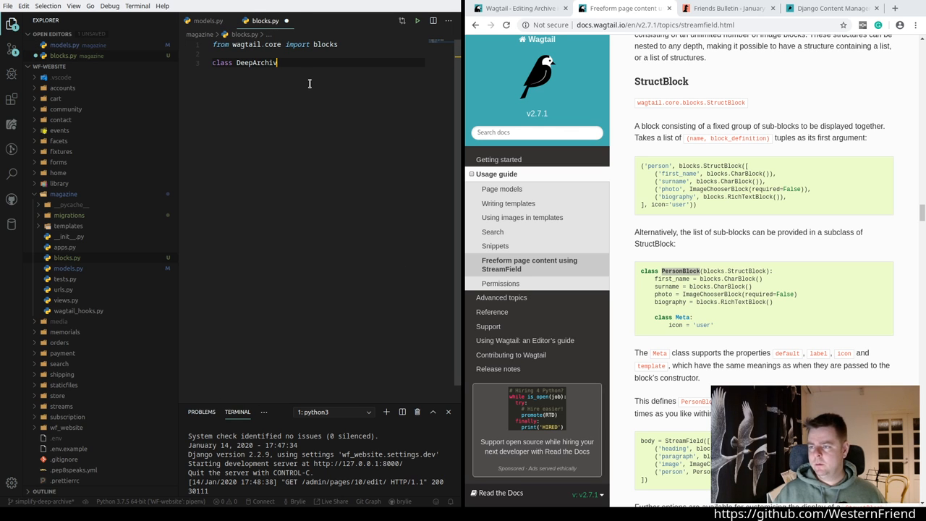
{"action": "type", "text": "A"}
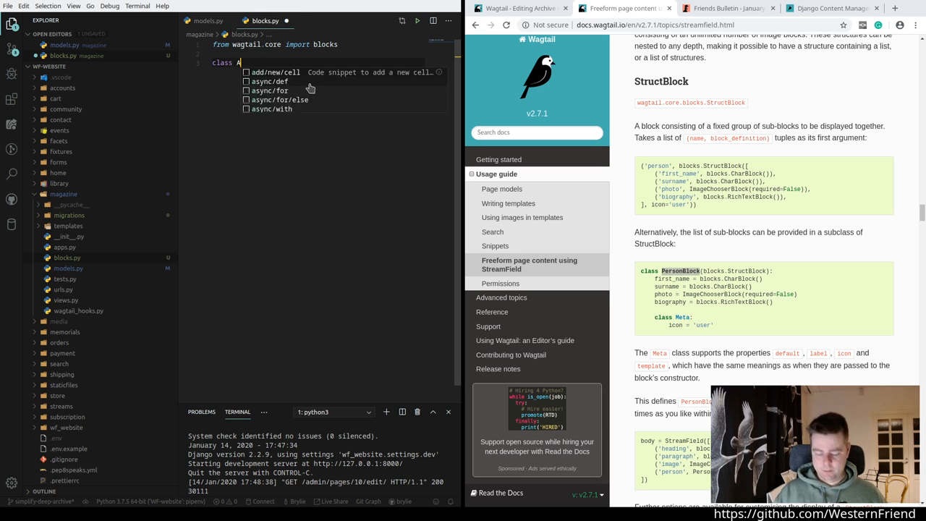
{"action": "type", "text": "rchiveArtic"}
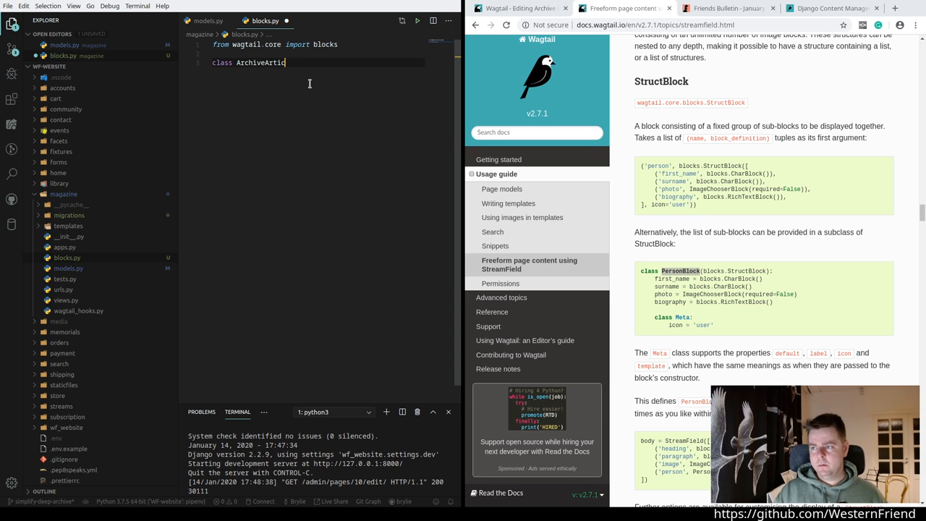
{"action": "type", "text": "leBlock()"}
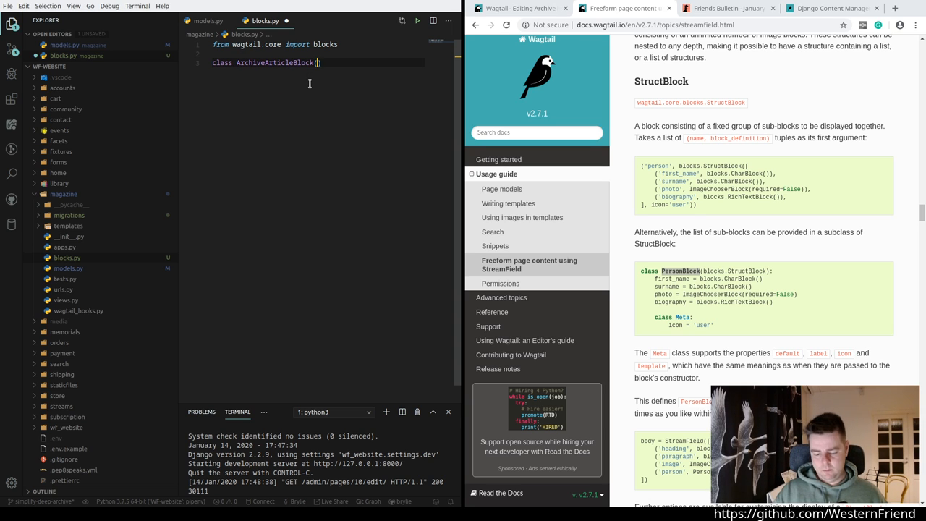
Step: Add title = blocks.CharBlock() and begin the authors field
{"action": "type", "text": "blocks.StructBlock"}
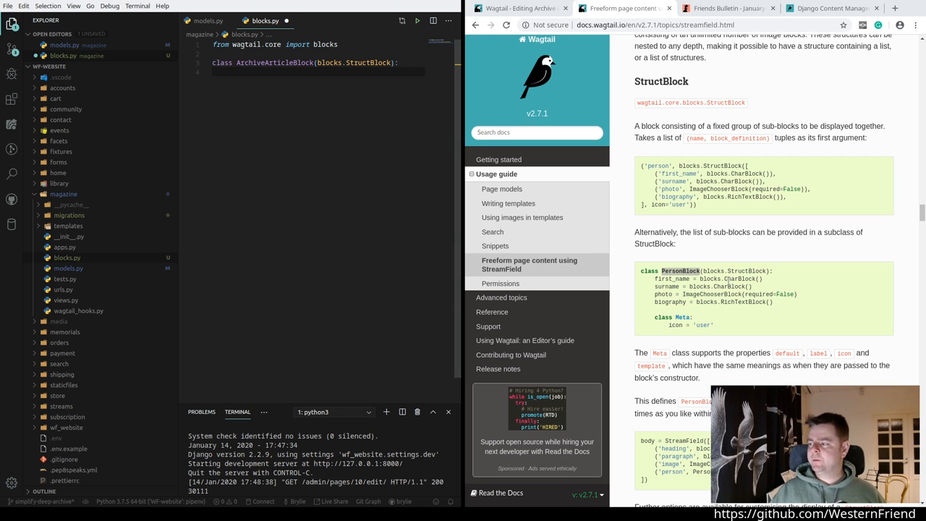
{"action": "mouse_move", "coordinate": [610, 295]}
{"action": "type", "text": "title ="}
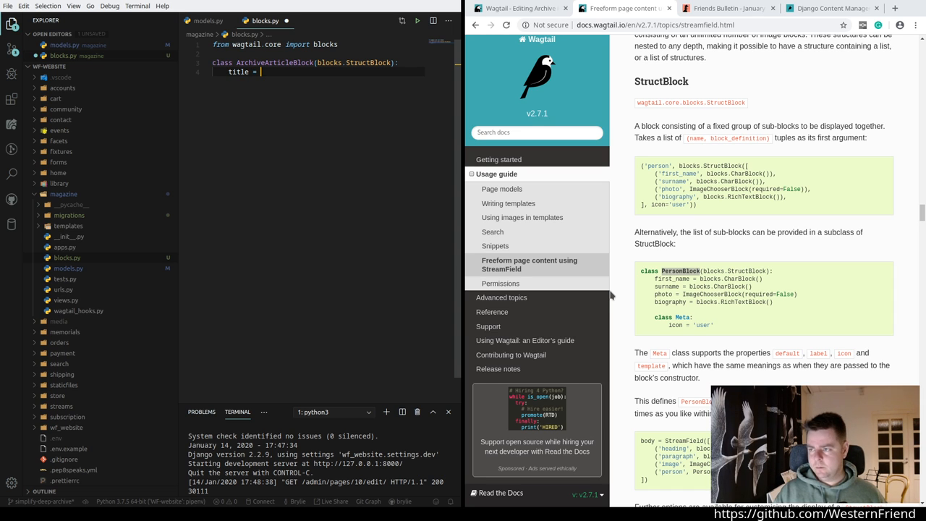
{"action": "type", "text": "blocks.CharBlock("}
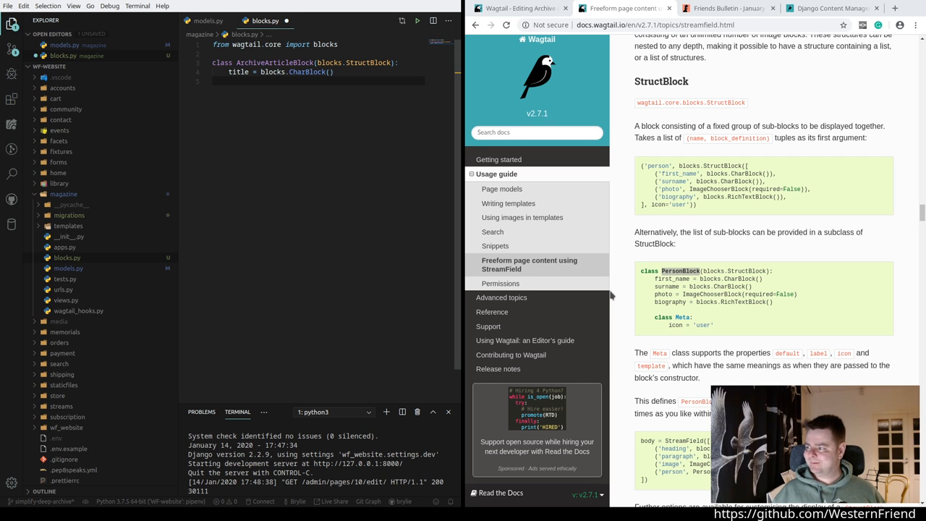
{"action": "type", "text": "authors = bl"}
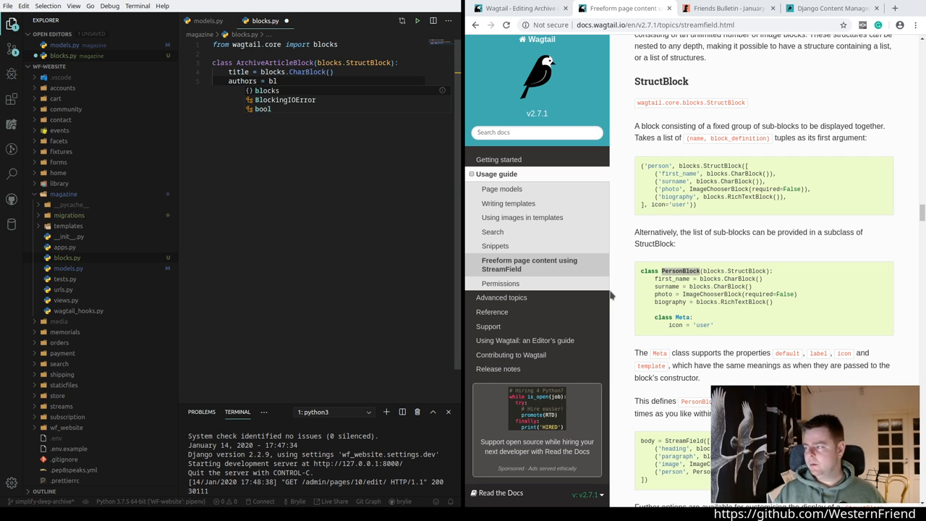
{"action": "mouse_move", "coordinate": [912, 226]}
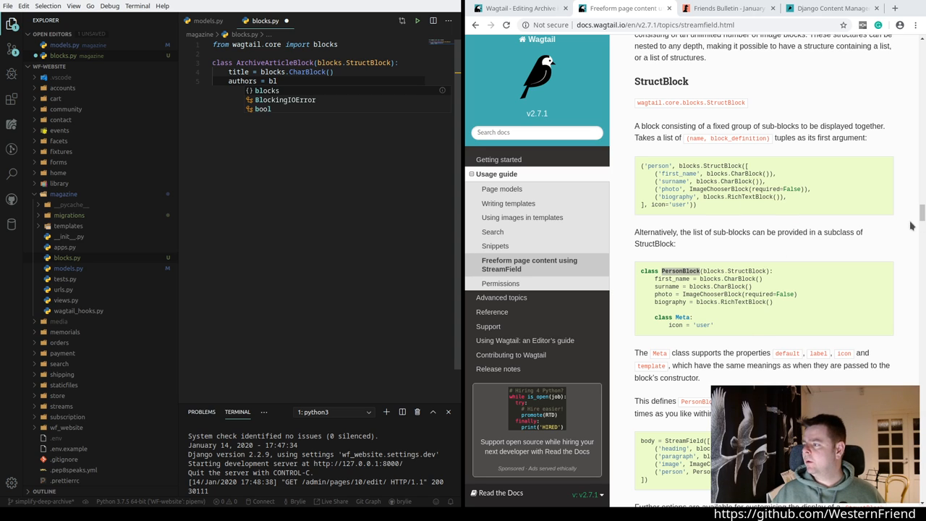
Step: Scroll the StreamField docs past the basic block types and PageChooserBlock to the ListBlock section
{"action": "scroll", "scroll_direction": "up", "scroll_amount": 3}
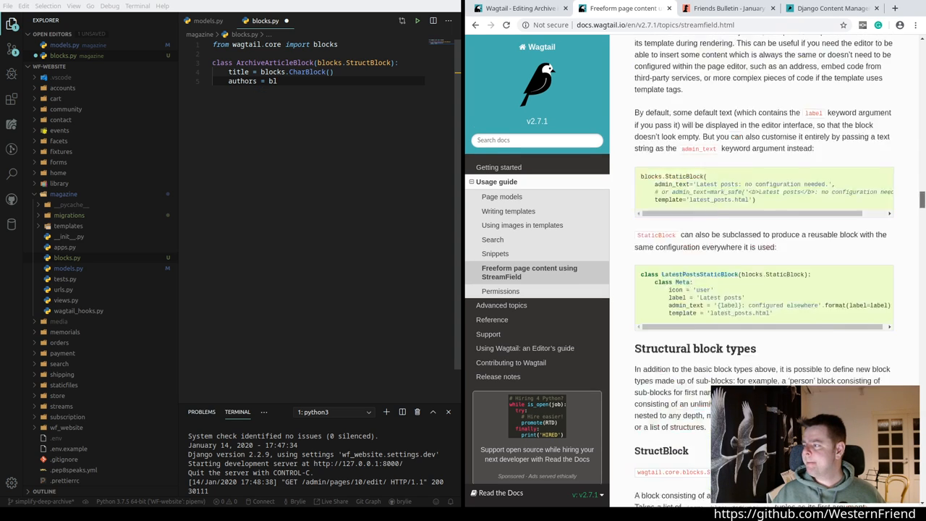
{"action": "scroll", "scroll_direction": "up", "scroll_amount": 3}
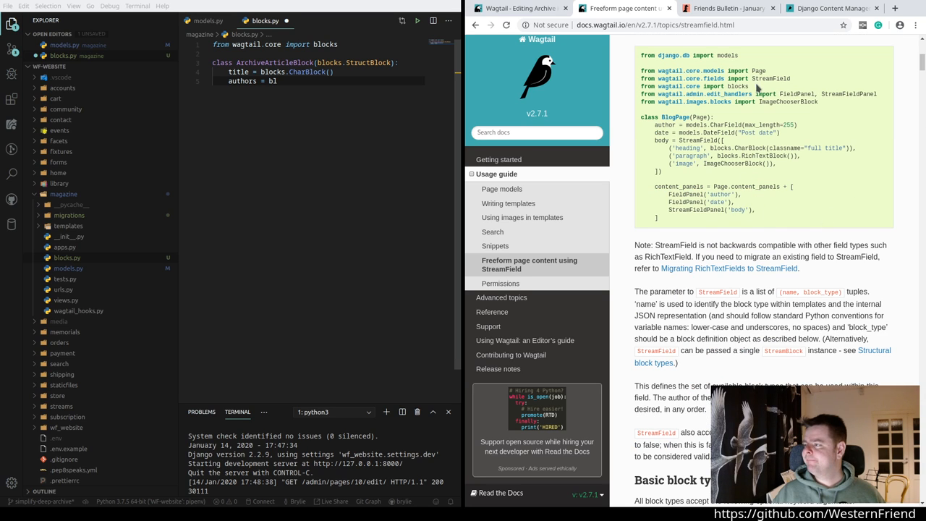
{"action": "mouse_move", "coordinate": [768, 79]}
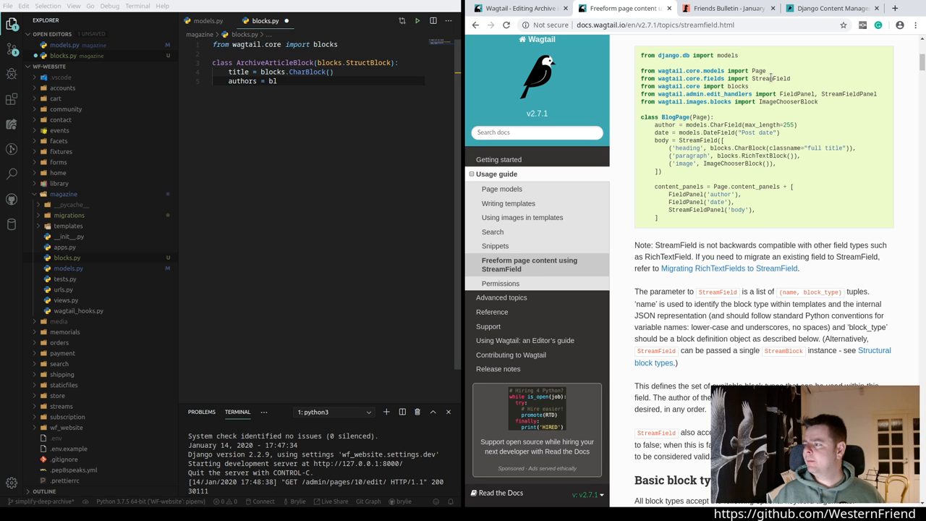
{"action": "scroll", "scroll_direction": "down", "scroll_amount": 3}
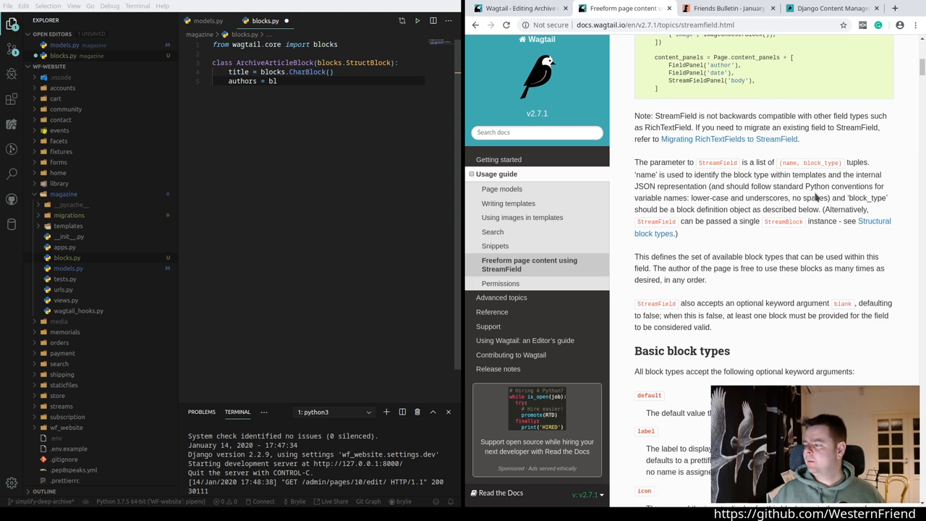
{"action": "scroll", "scroll_direction": "down", "scroll_amount": 3}
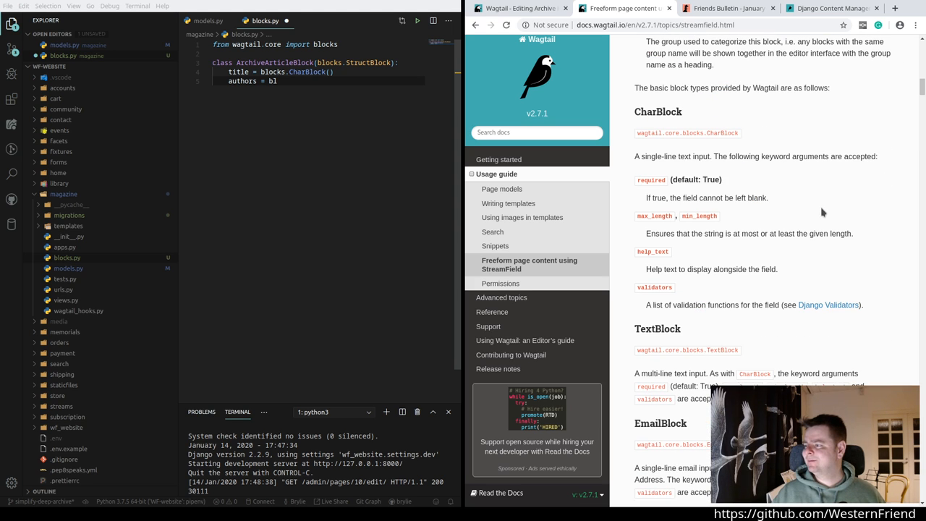
{"action": "scroll", "scroll_direction": "down", "scroll_amount": 3}
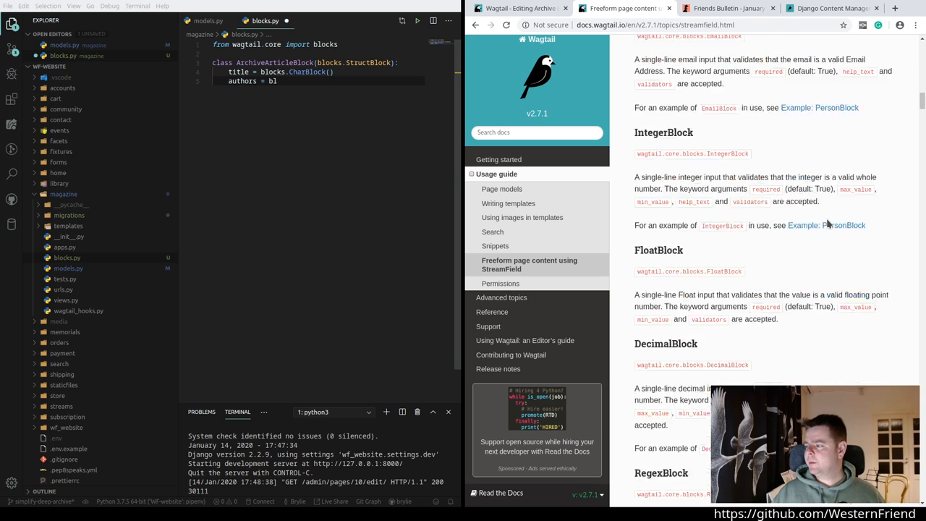
{"action": "scroll", "scroll_direction": "down", "scroll_amount": 3}
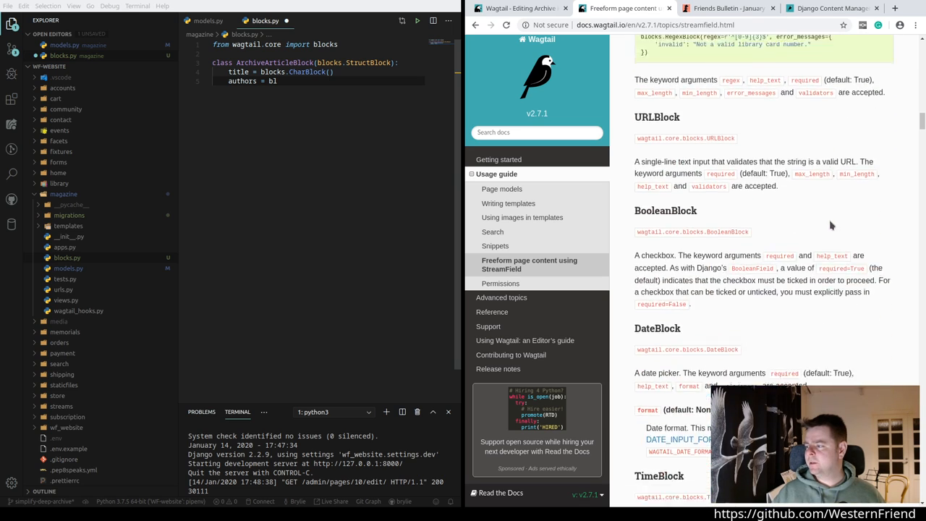
{"action": "scroll", "scroll_direction": "down", "scroll_amount": 3}
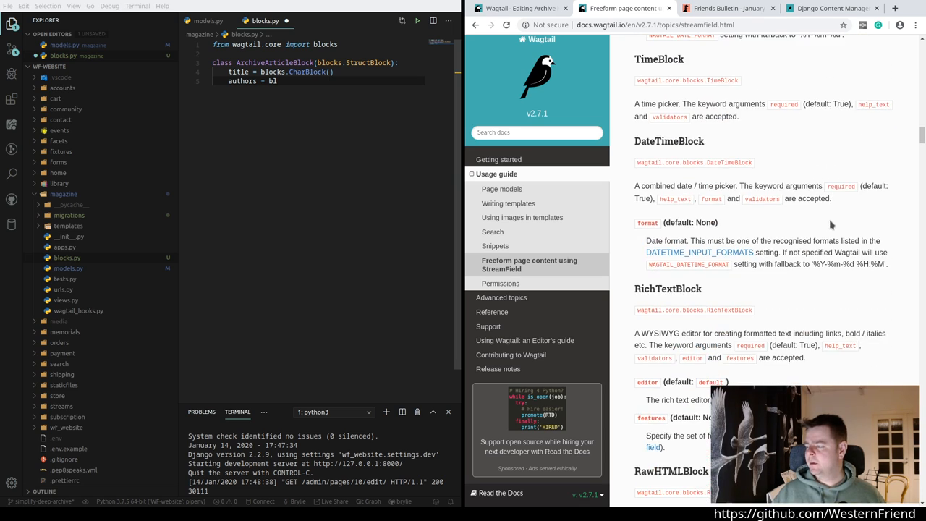
{"action": "scroll", "scroll_direction": "down", "scroll_amount": 3}
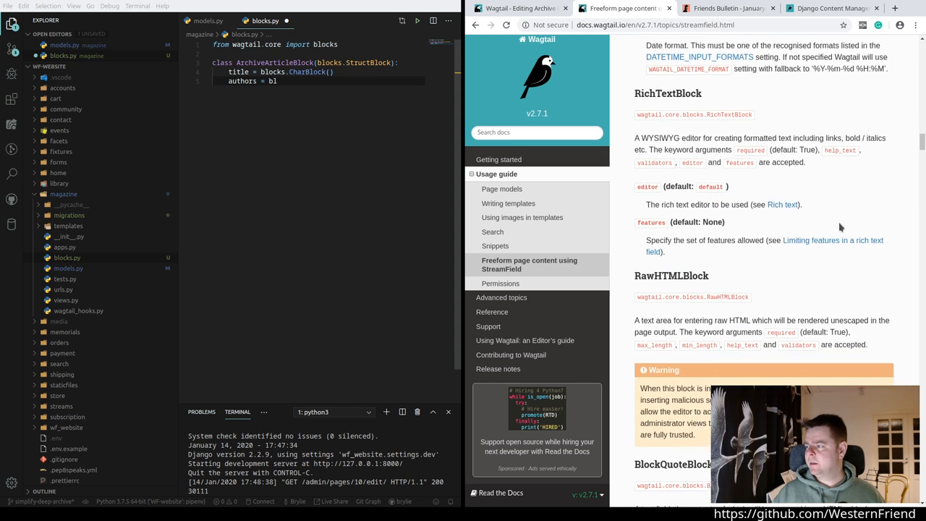
{"action": "scroll", "scroll_direction": "down", "scroll_amount": 3}
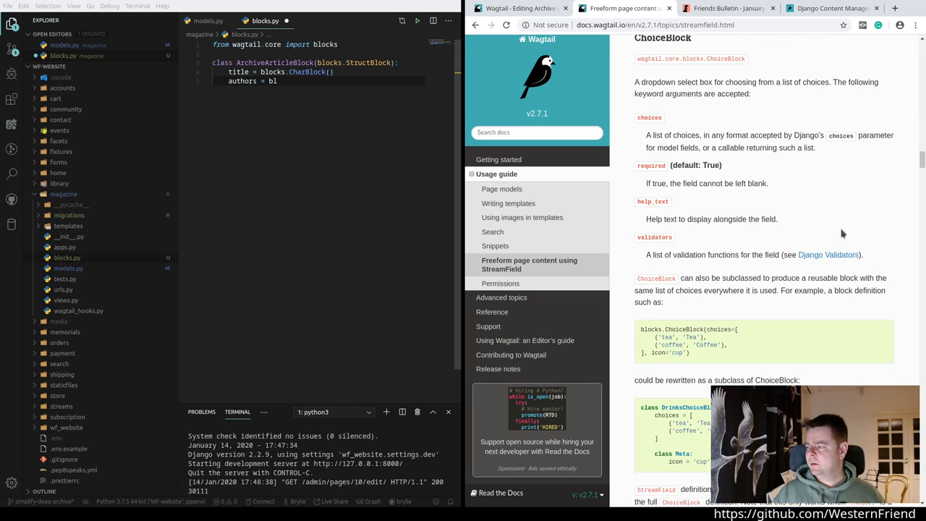
{"action": "scroll", "scroll_direction": "down", "scroll_amount": 3}
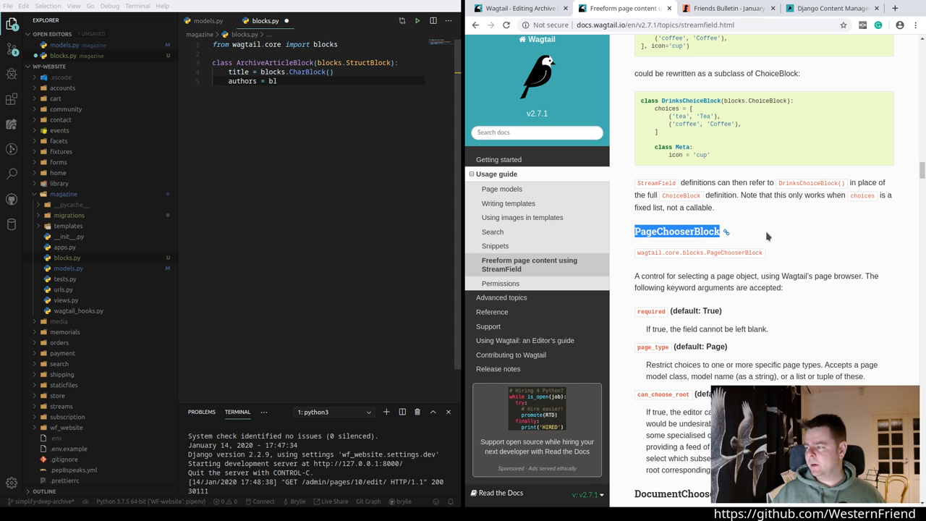
{"action": "scroll", "scroll_direction": "down", "scroll_amount": 3}
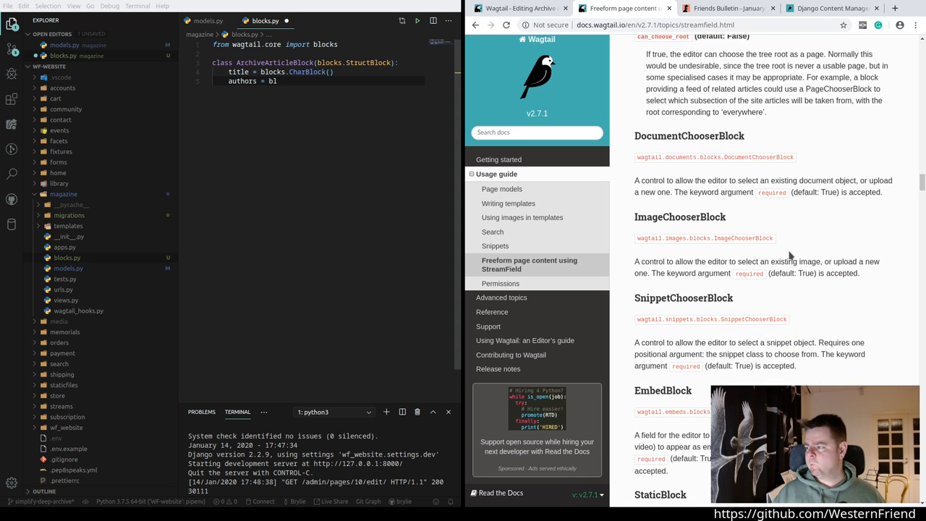
{"action": "scroll", "scroll_direction": "down", "scroll_amount": 3}
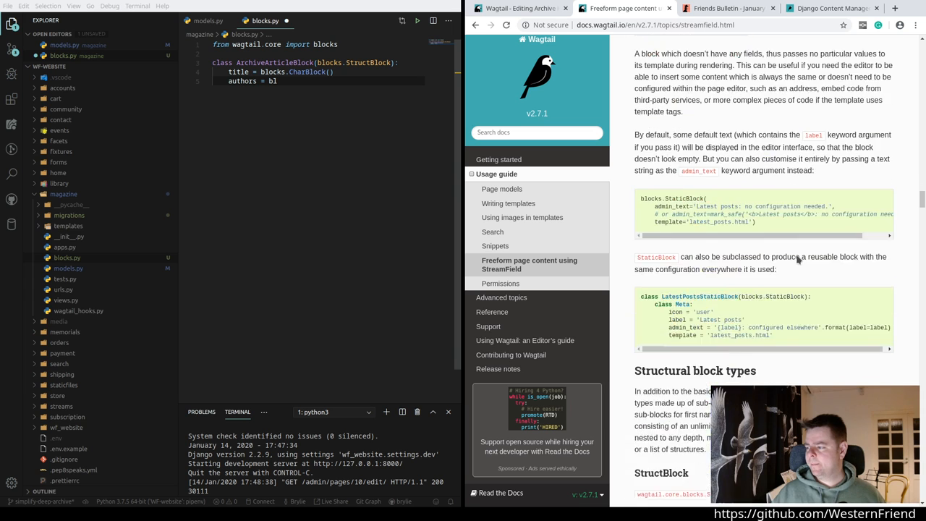
{"action": "scroll", "scroll_direction": "down", "scroll_amount": 3}
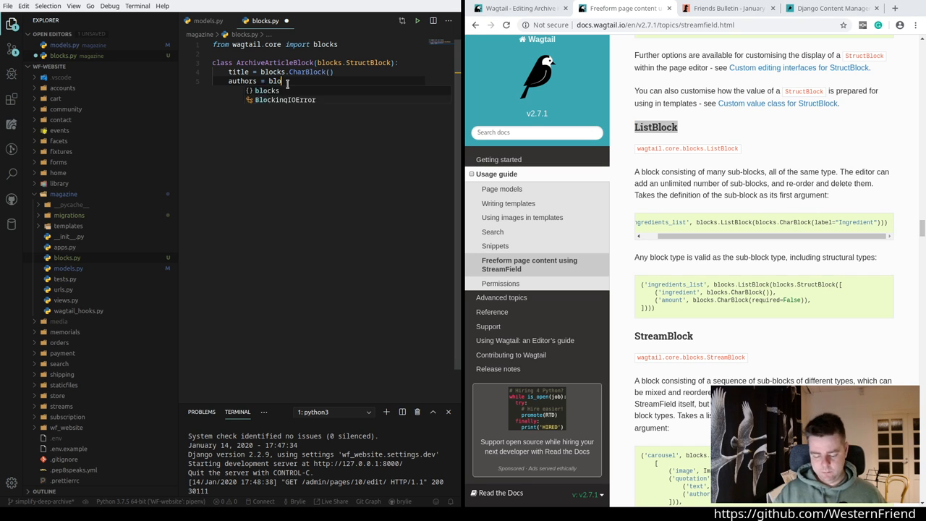
Step: Continue the authors field as blocks.ListBlock(blocks.P, heading toward PageChooserBlock via IntelliSense
{"action": "type", "text": "ListBlock"}
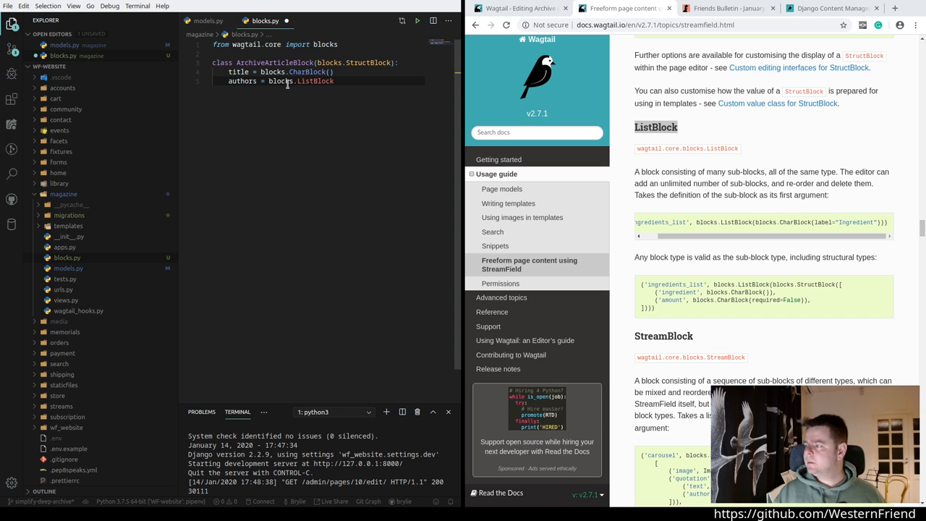
{"action": "type", "text": "("}
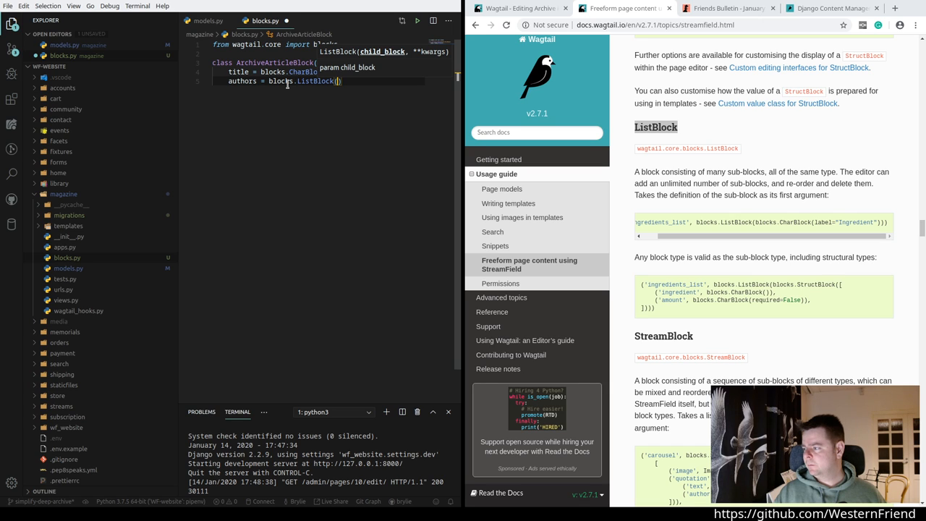
{"action": "type", "text": "blocks"}
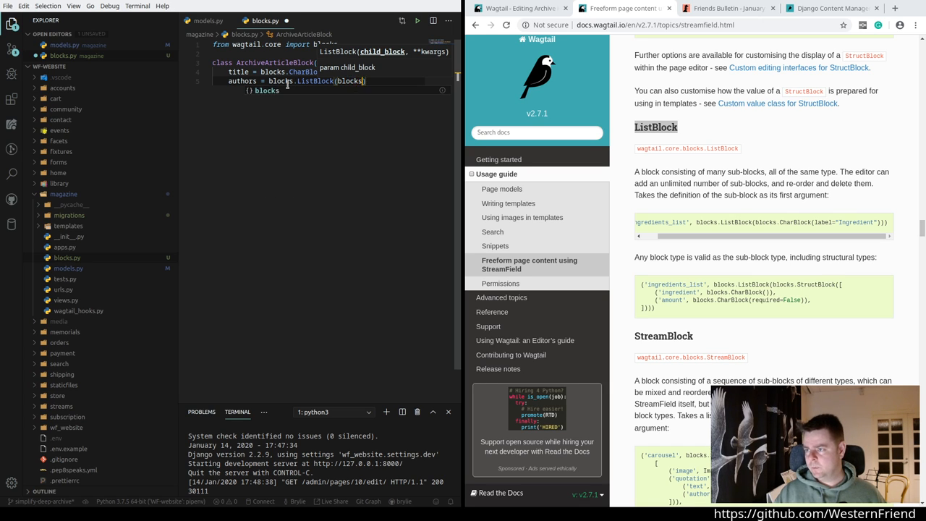
{"action": "type", "text": "P"}
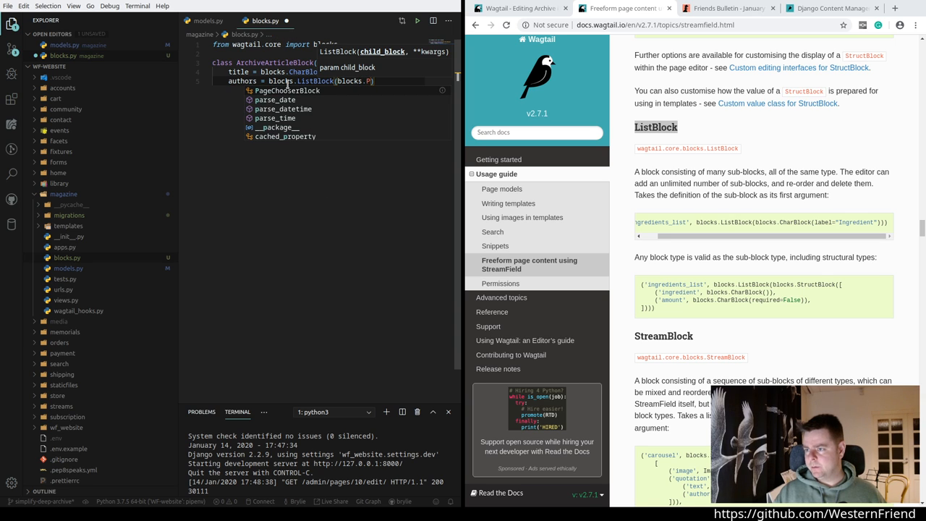